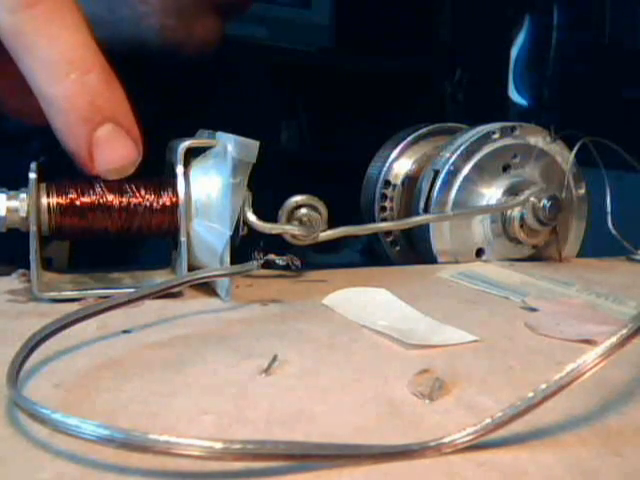
{"action": "mouse_move", "coordinate": [90, 90]}
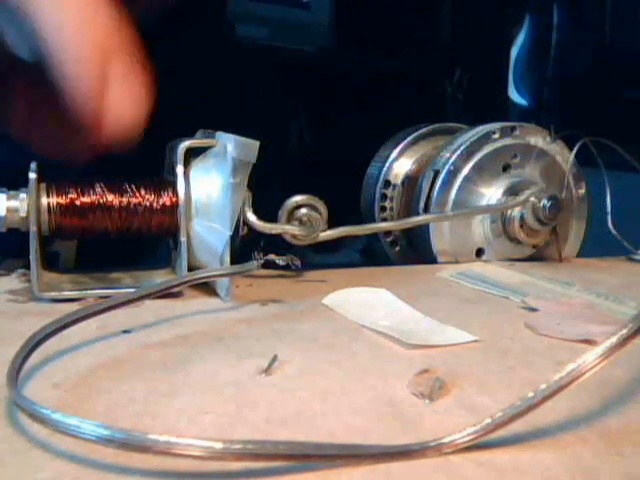